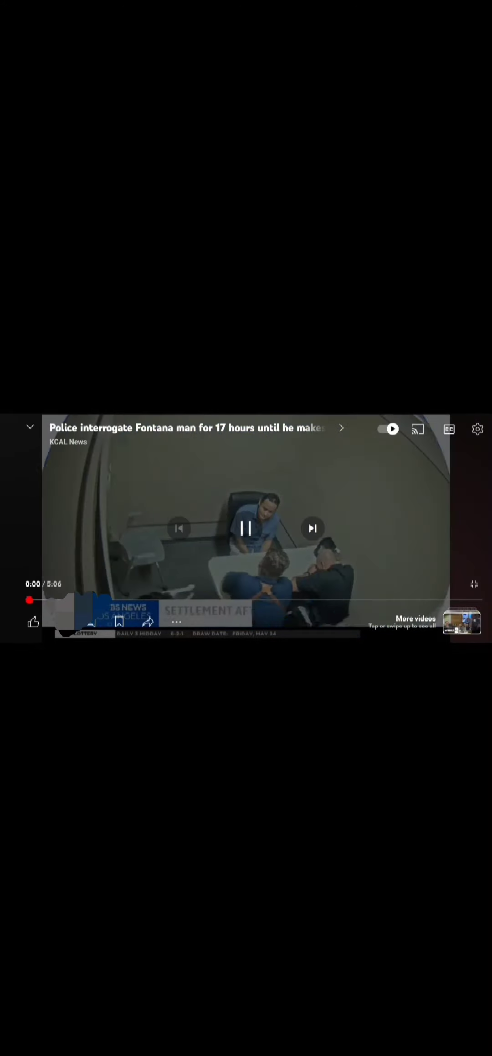
Hide the player controls so the Fontana interrogation settlement report plays unobstructed.
left_click(246, 527)
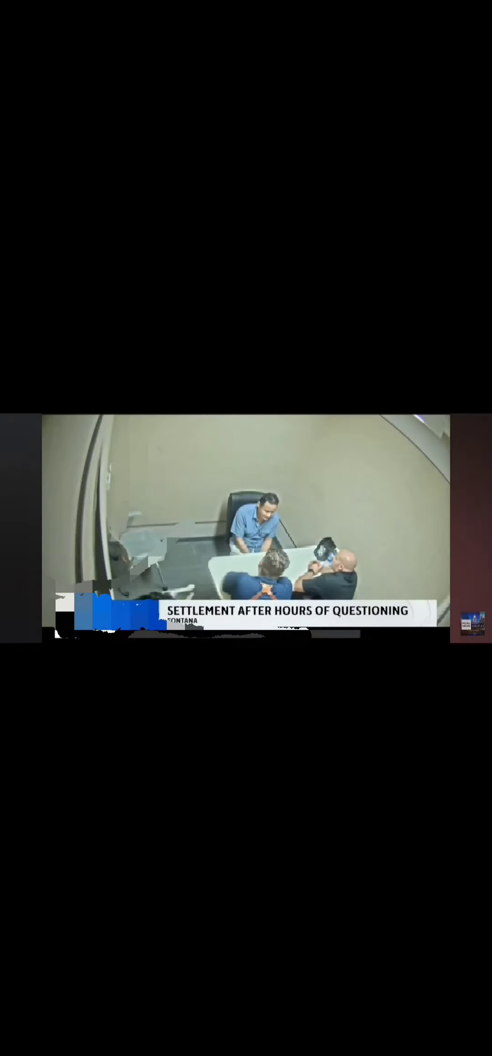